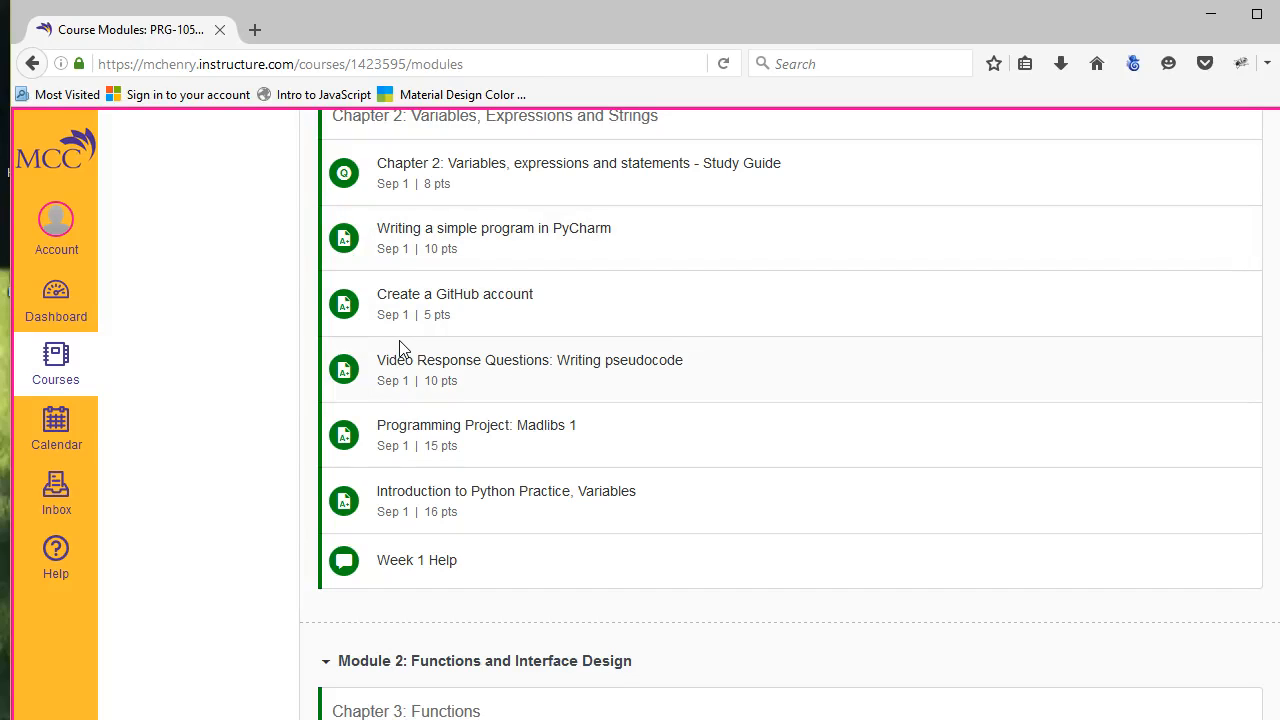
mouse_move(390, 397)
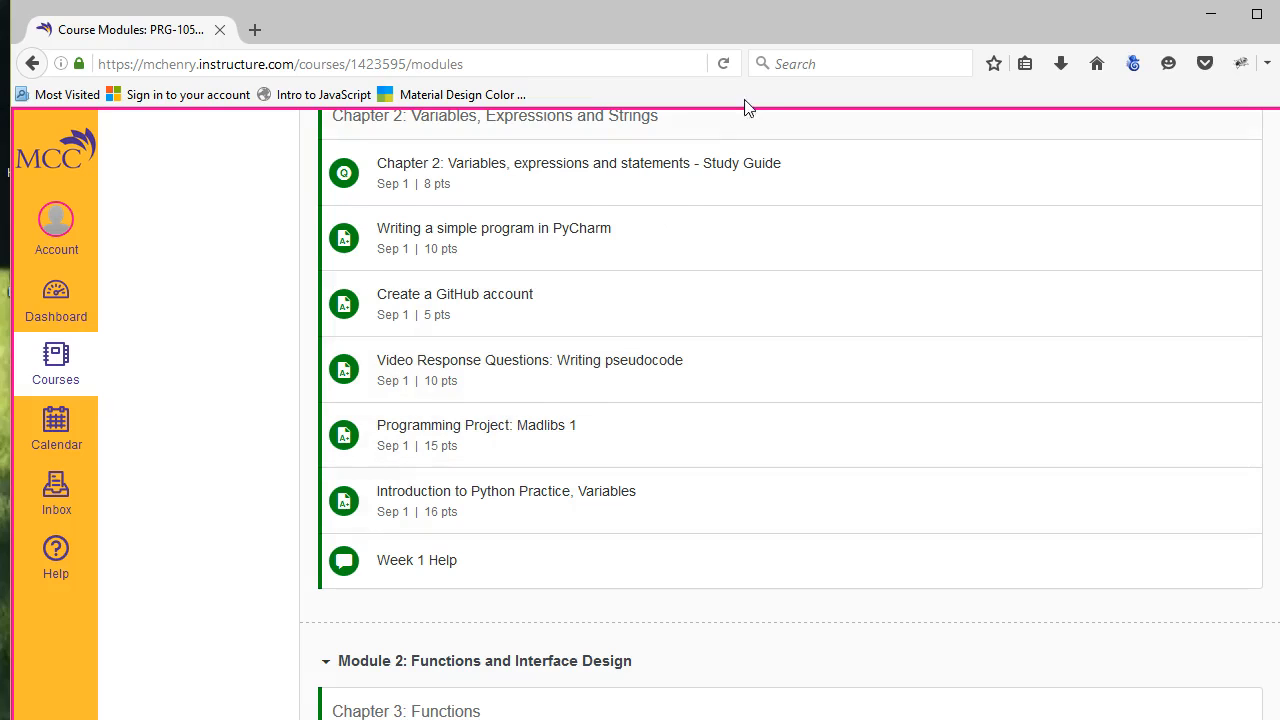
mouse_move(515, 500)
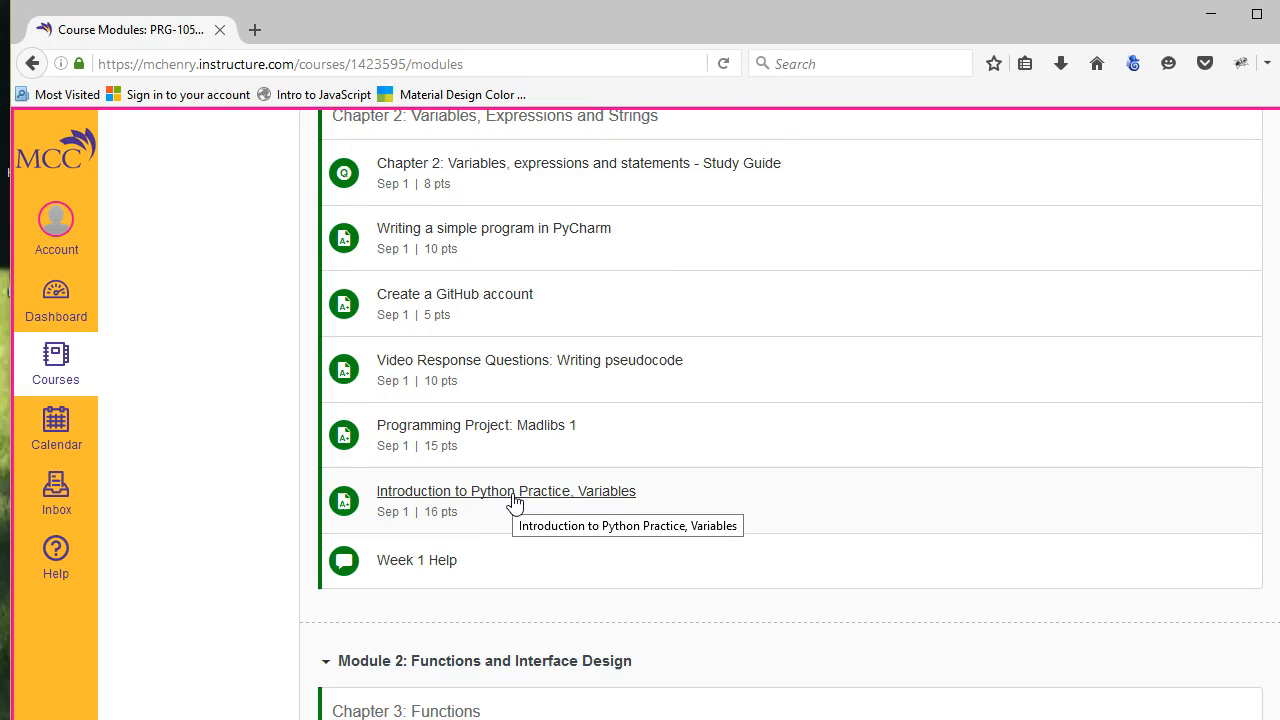
Step: Open the 'Introduction to Python Practice, Variables' assignment from the Chapter 2 modules list
left_click(506, 491)
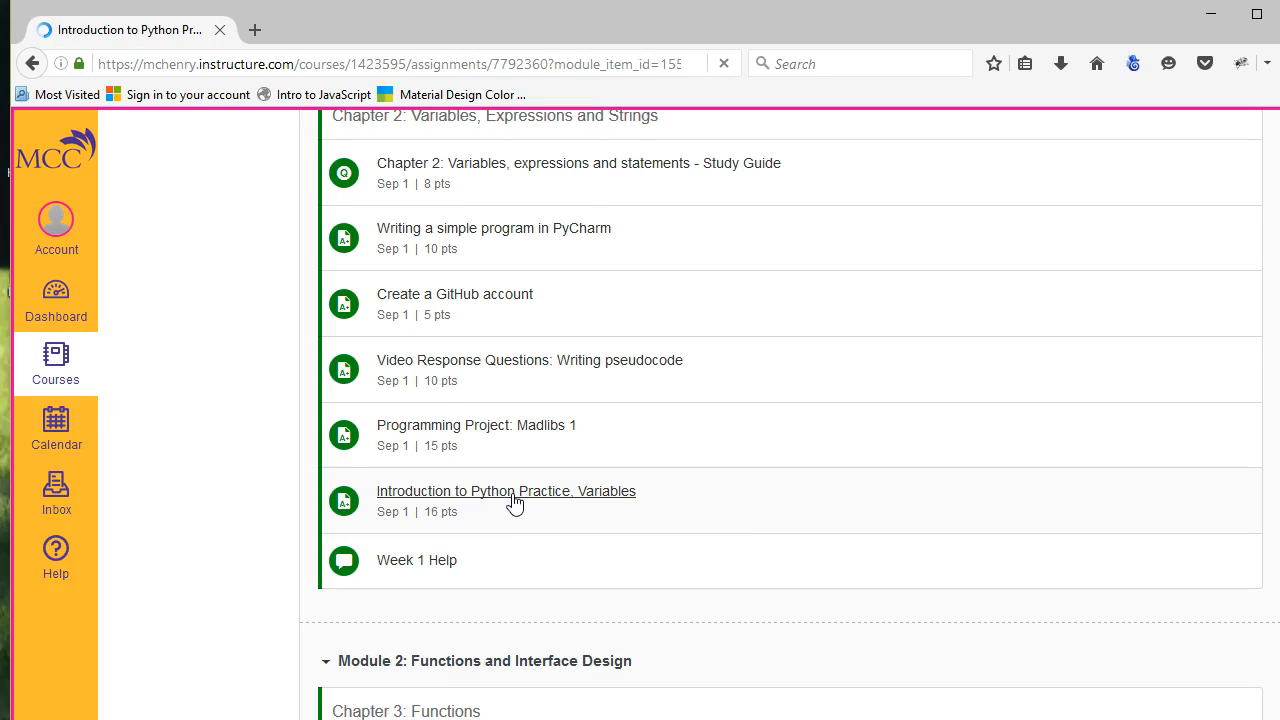
Step: Start downloading the variables.docx template linked in the assignment description
left_click(506, 491)
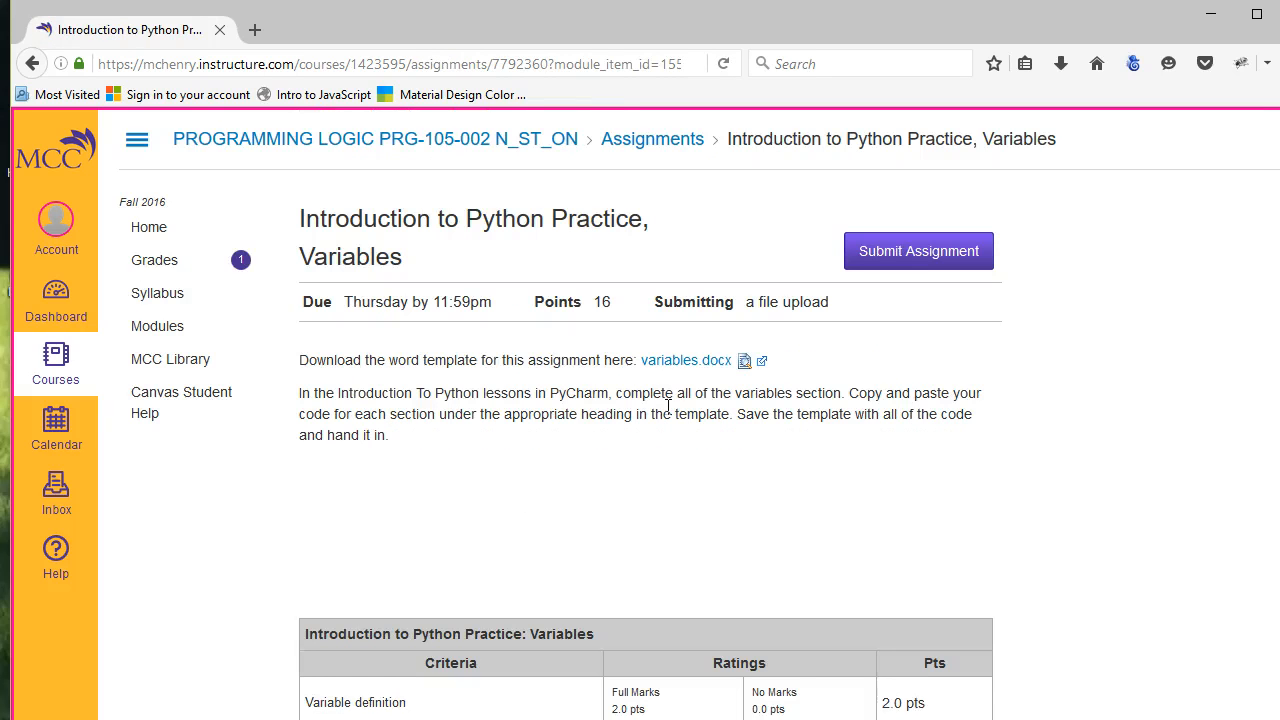
mouse_move(686, 360)
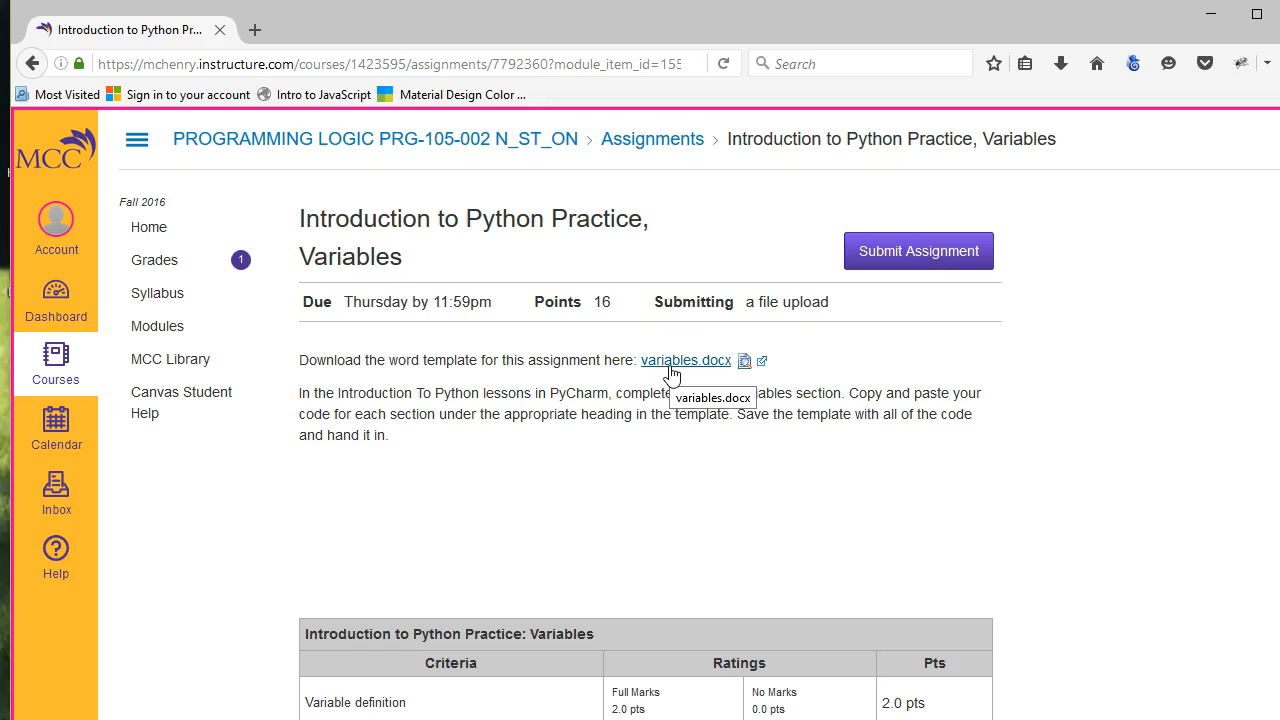
left_click(685, 360)
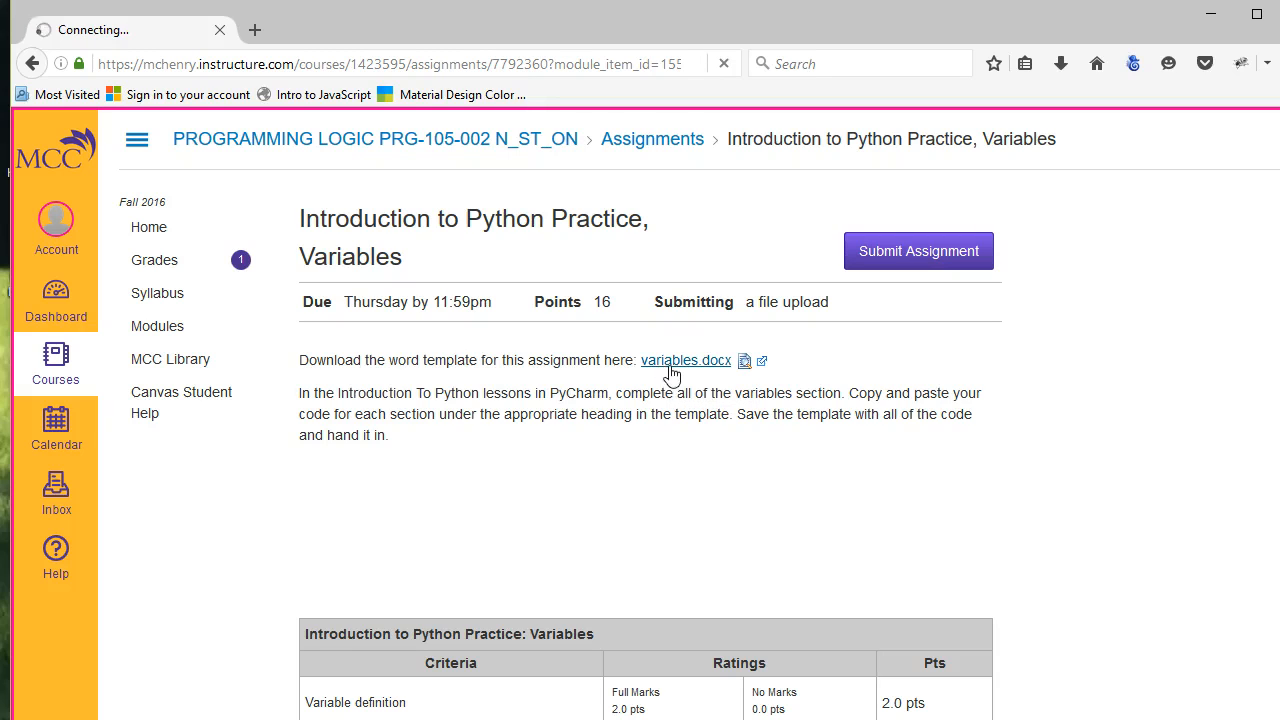
left_click(686, 360)
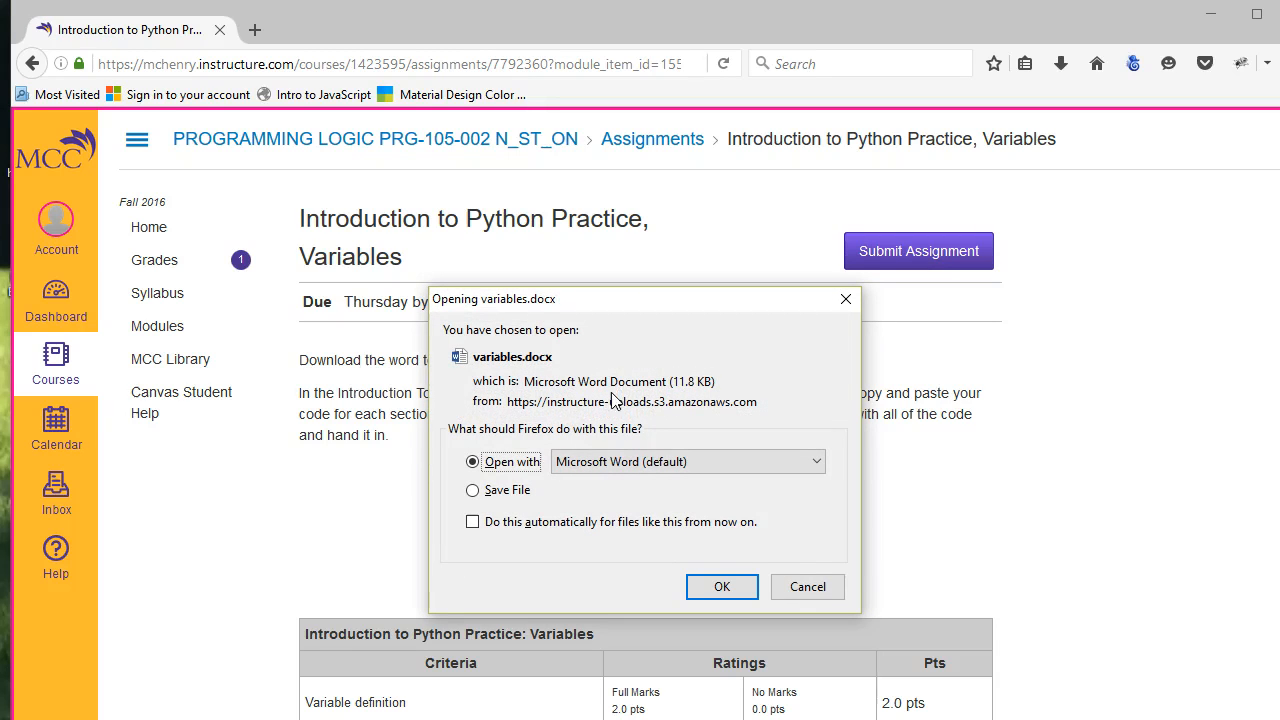
Step: Open variables.docx in Word, type 'eri Winchest' on the Name line, and move the window aside
left_click(721, 586)
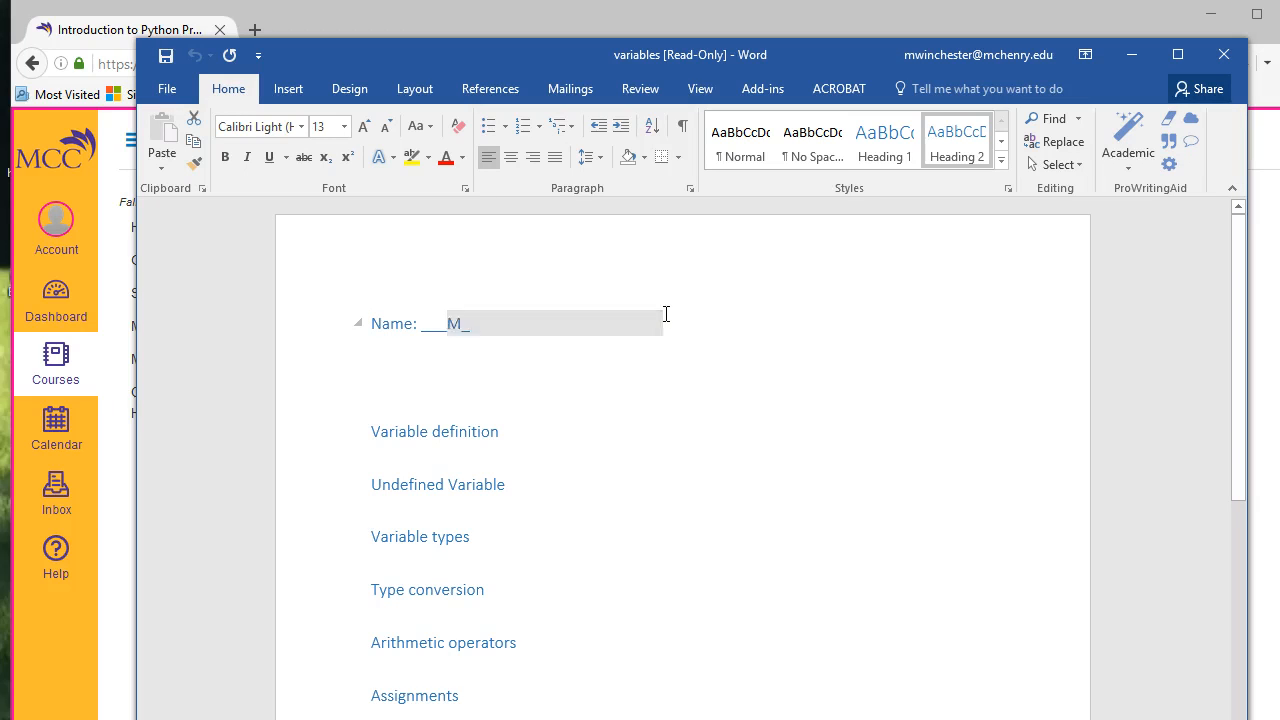
type("eri Winchester")
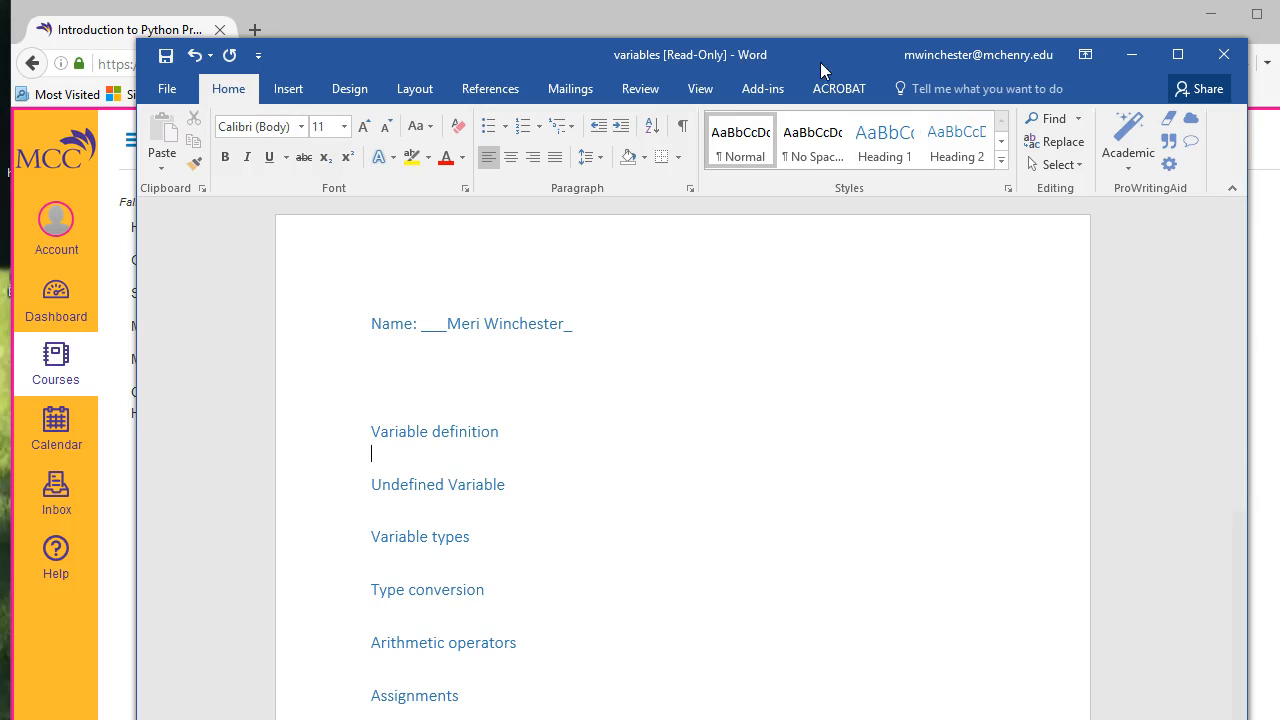
left_click_drag(690, 55, 984, 52)
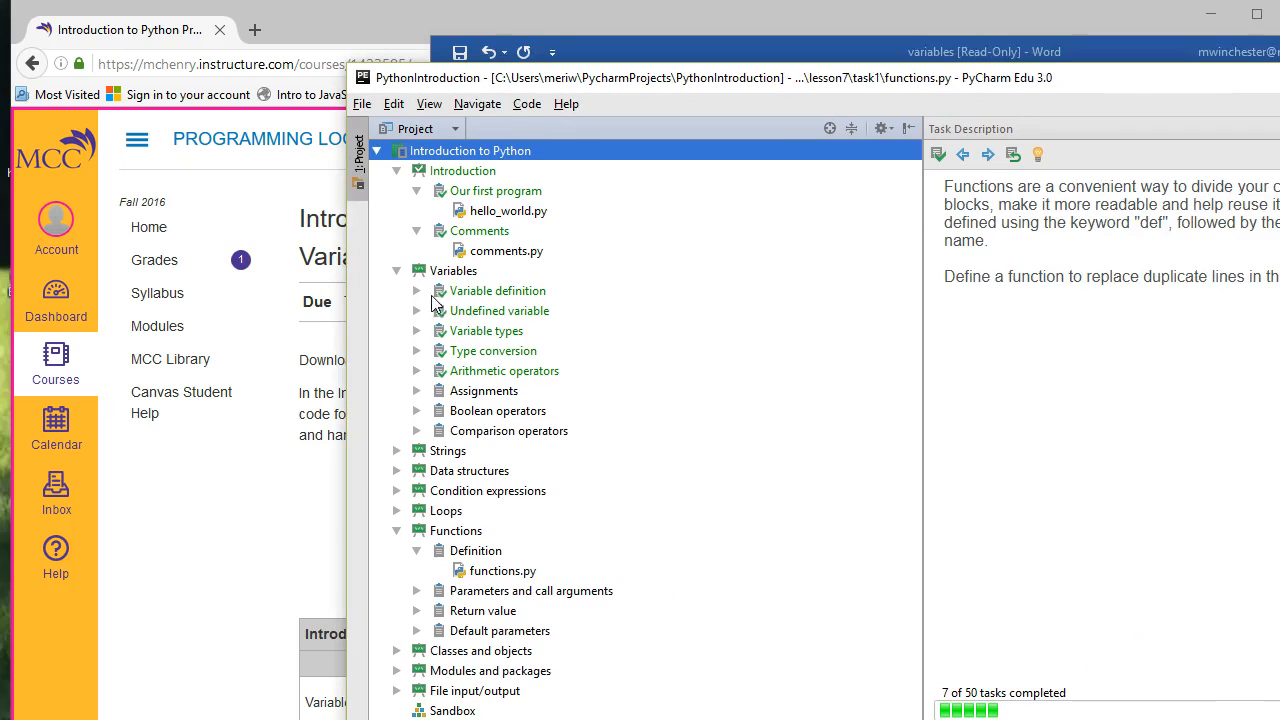
Step: Expand the Variable definition lesson and open variable_definition.py
left_click(417, 290)
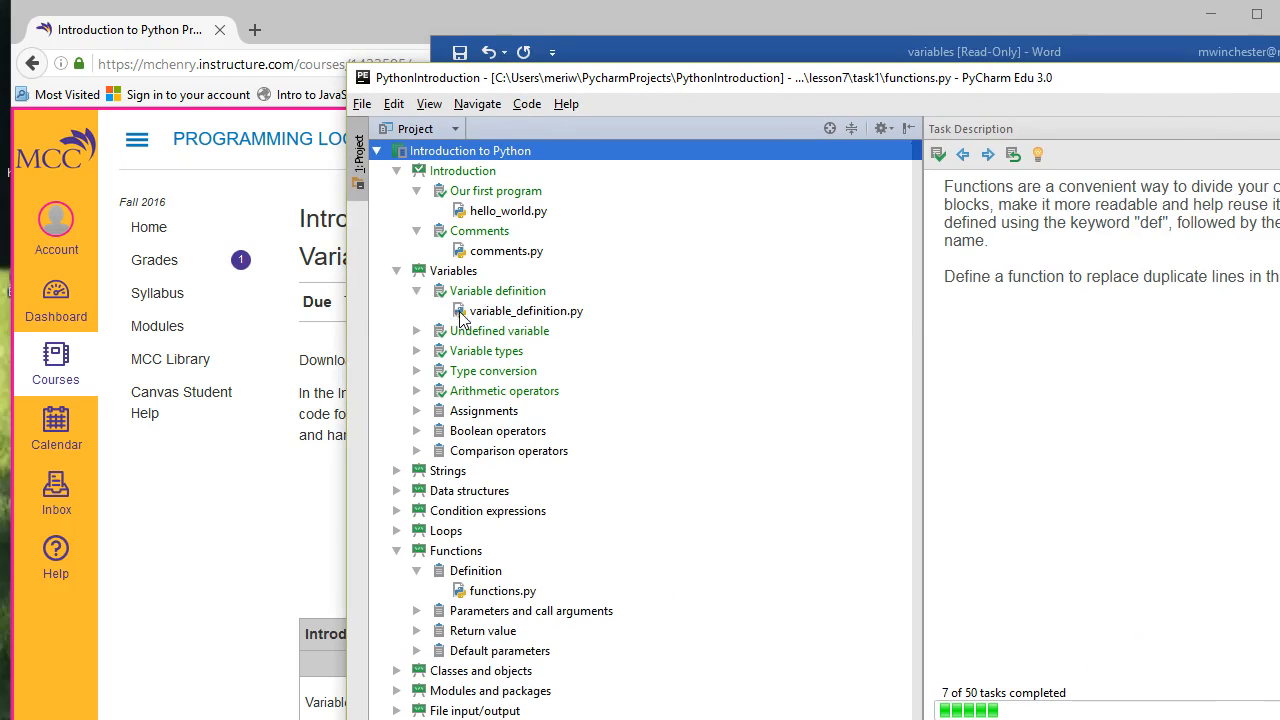
left_click(524, 310)
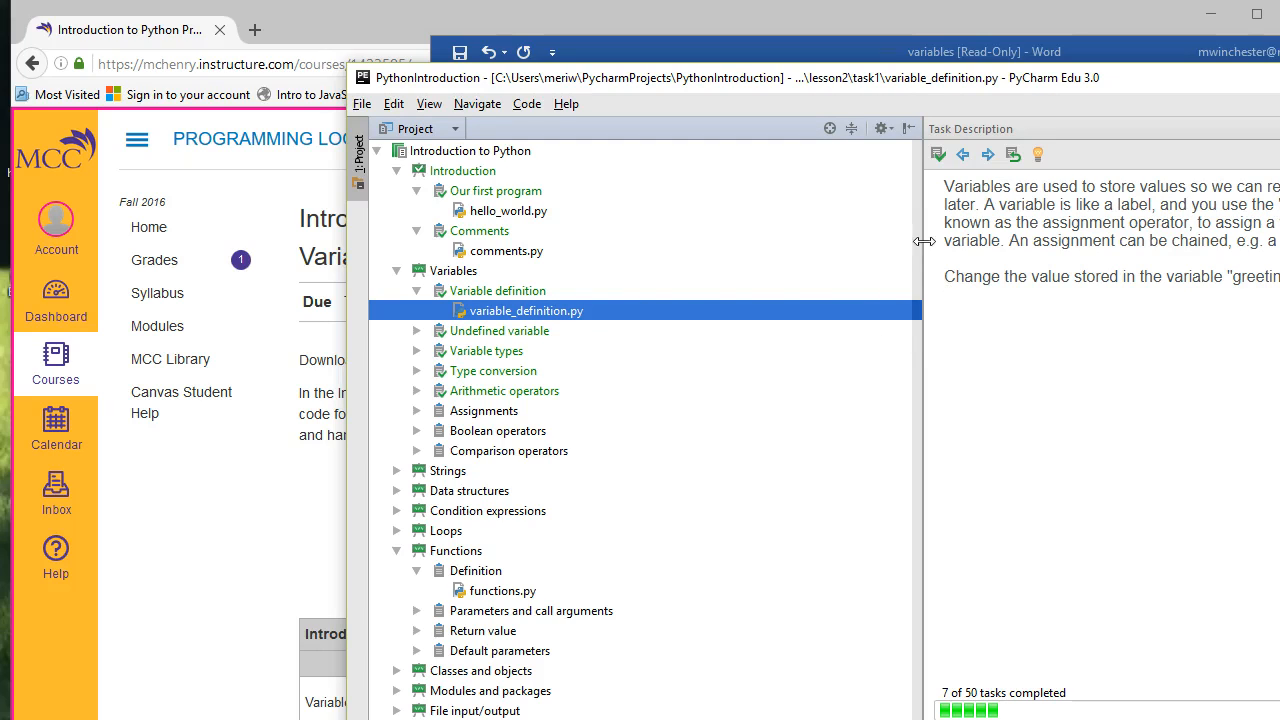
mouse_move(1228, 149)
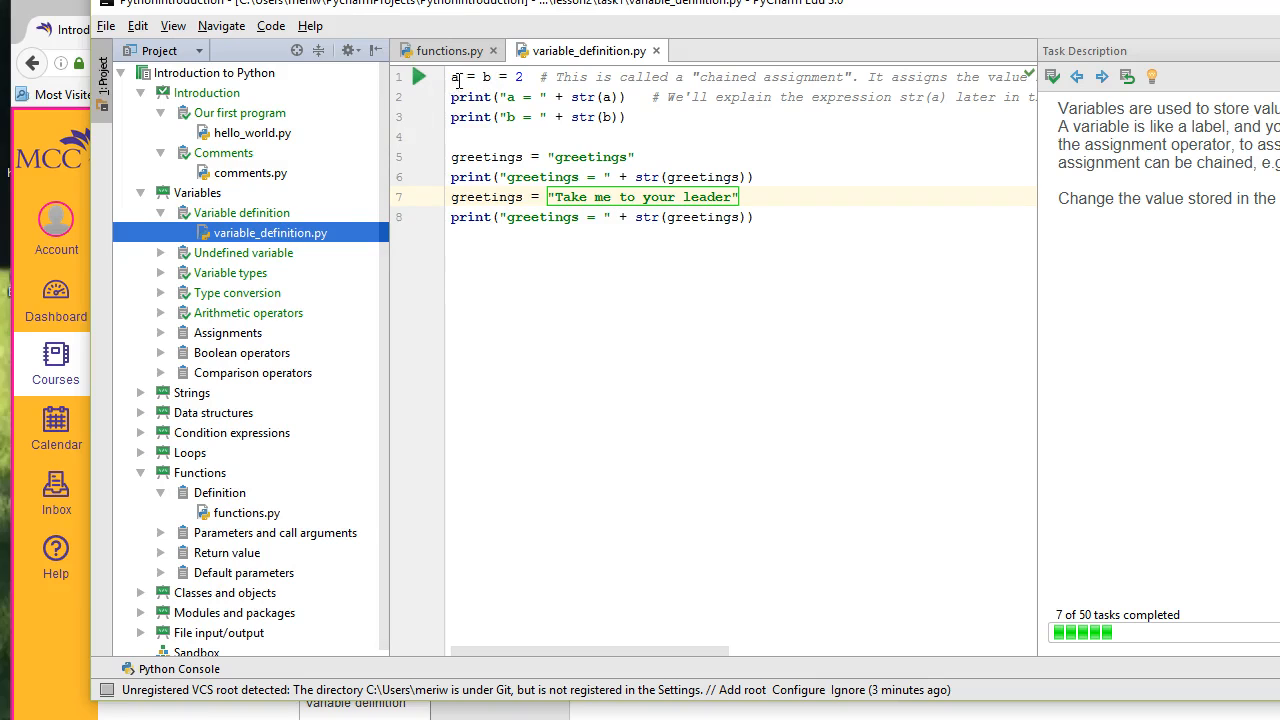
Step: Select all of the code in variable_definition.py
key("ctrl+a")
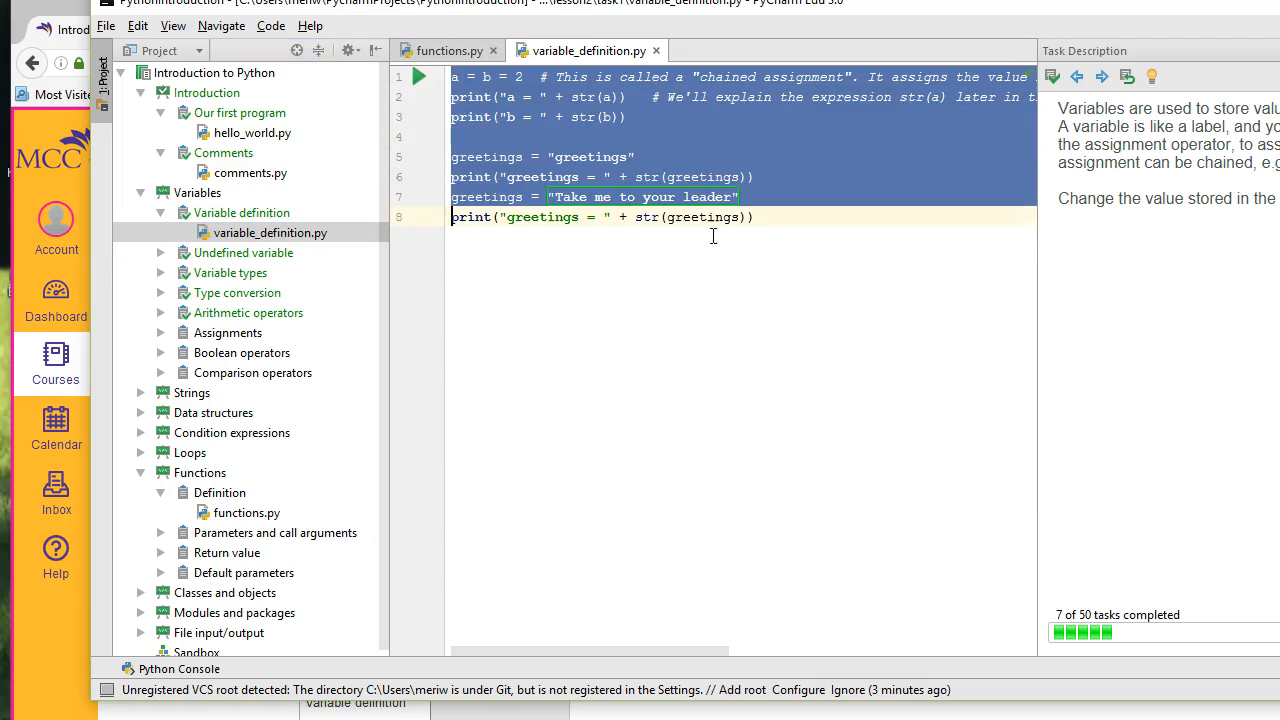
left_click(758, 217)
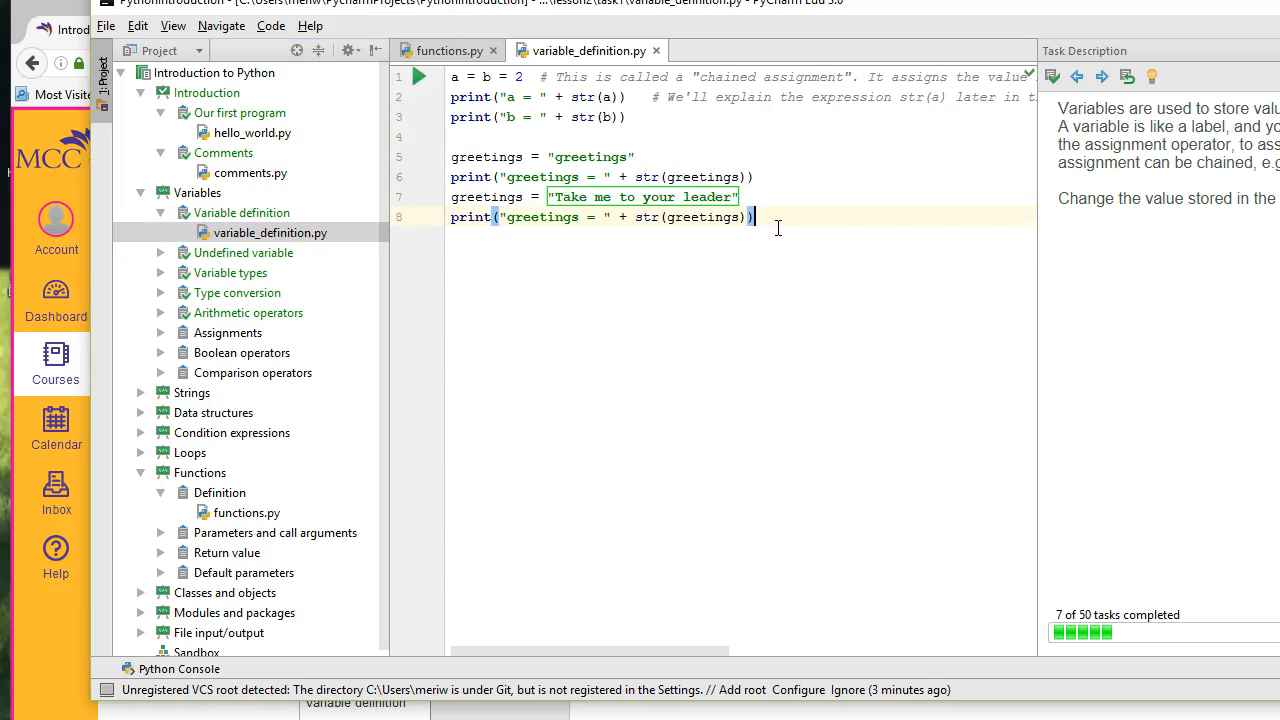
key("ctrl+a")
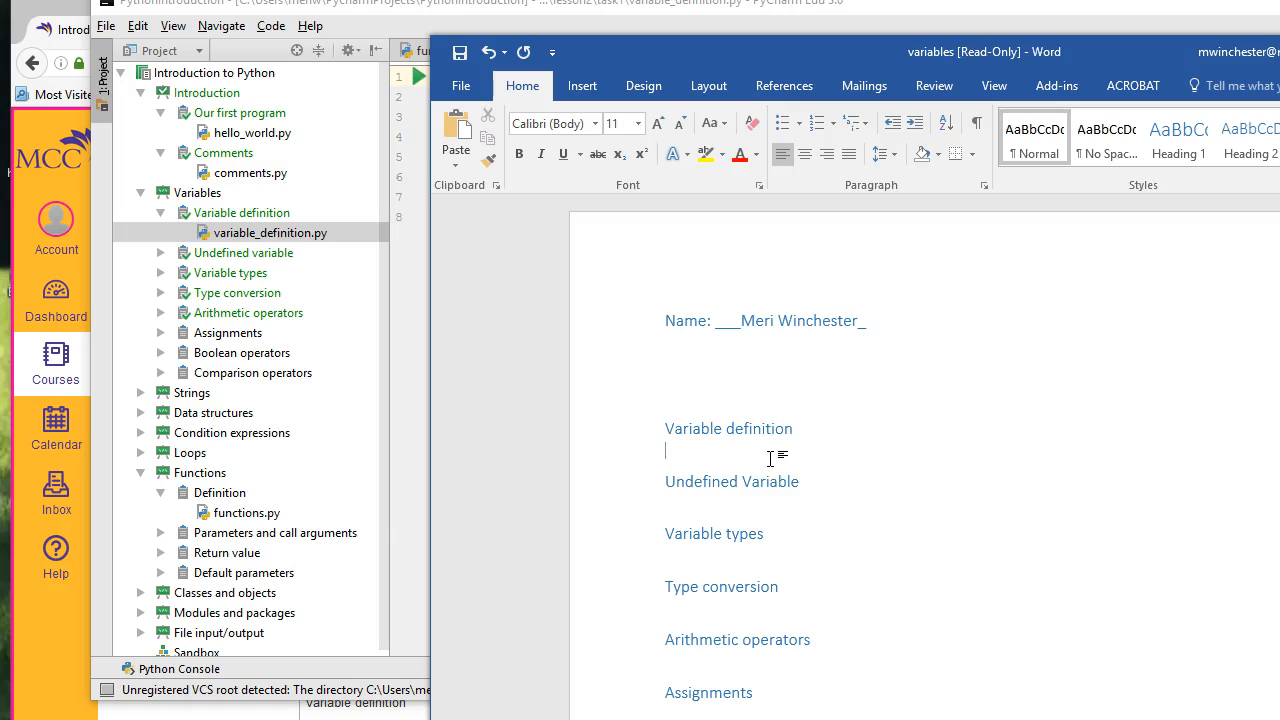
Step: Paste the code under the Word heading, then open PyCharm's undefined_variable.py task
key("ctrl+v")
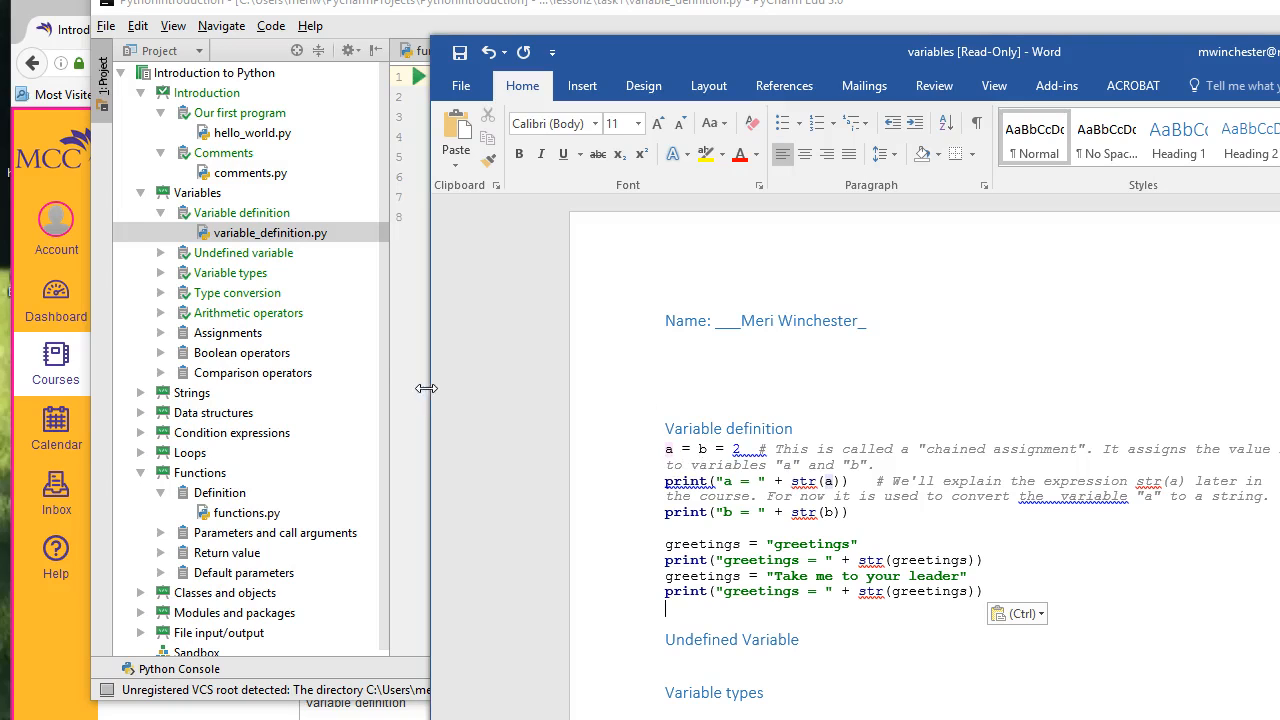
left_click(271, 272)
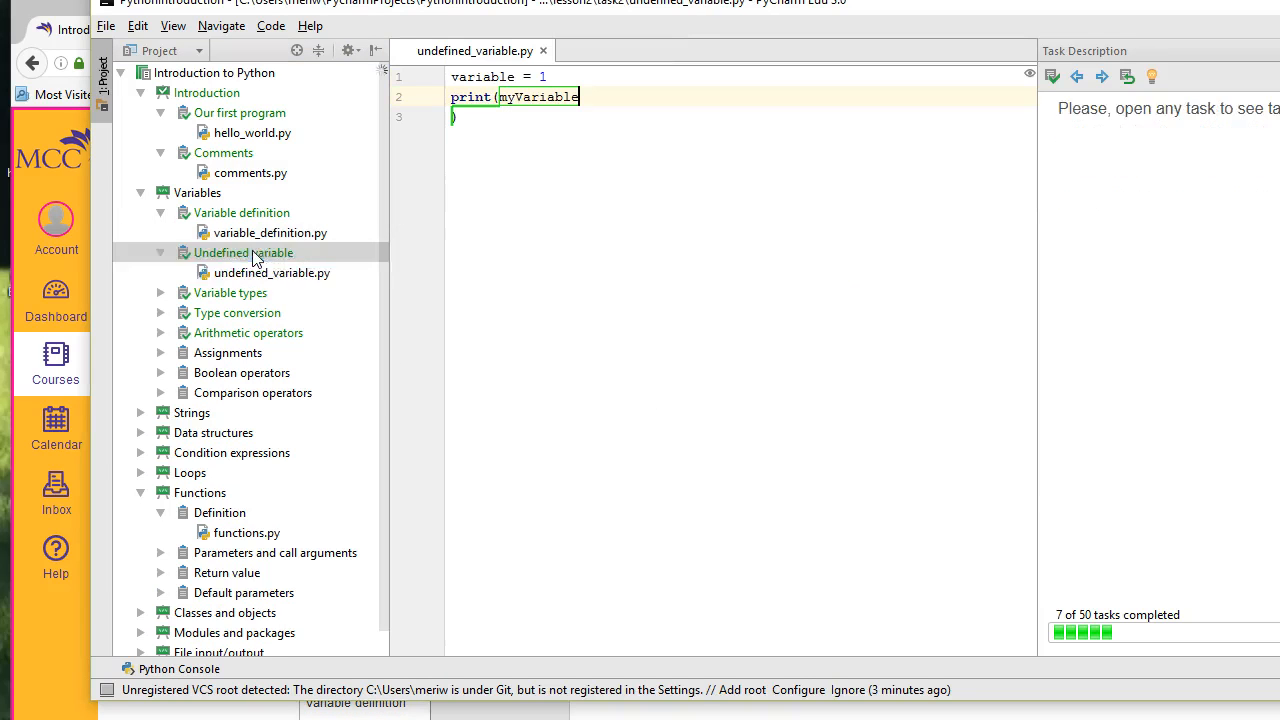
left_click(271, 272)
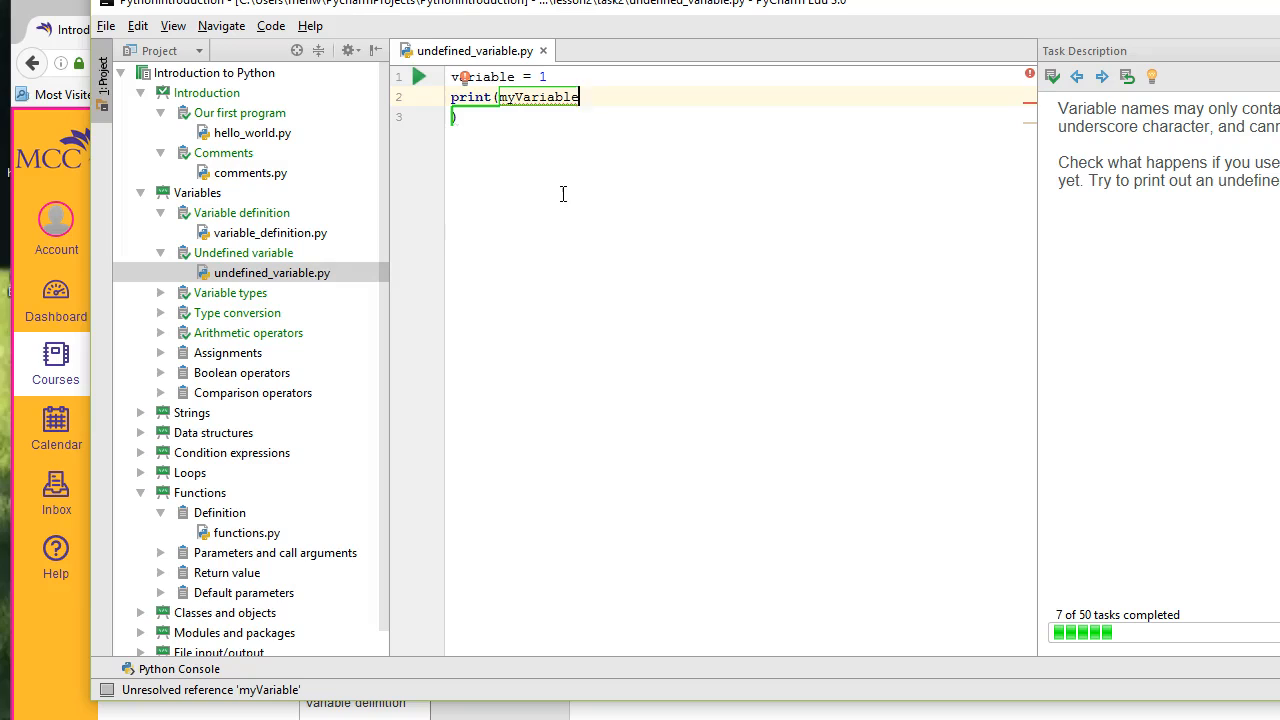